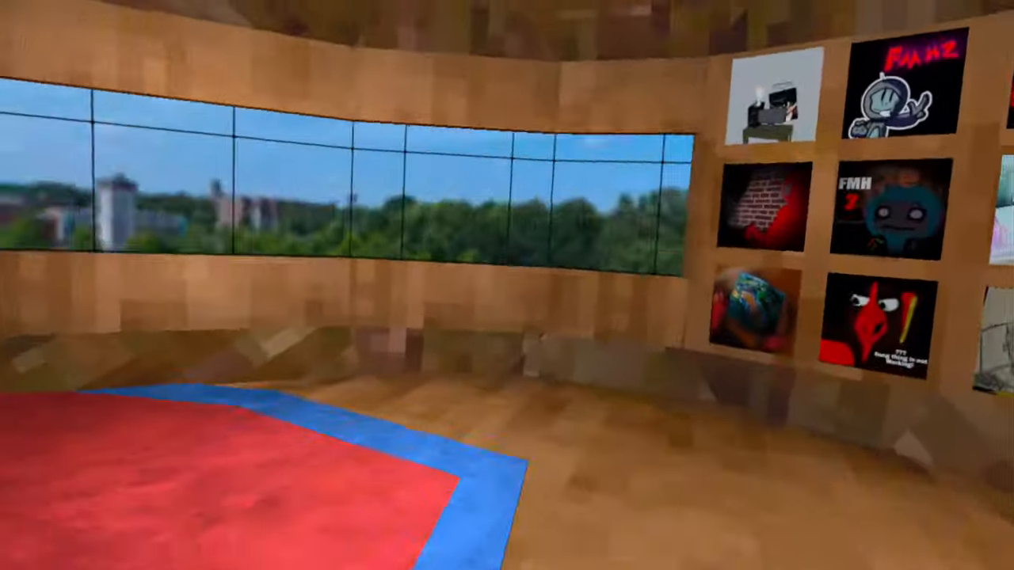
mouse_move(507, 285)
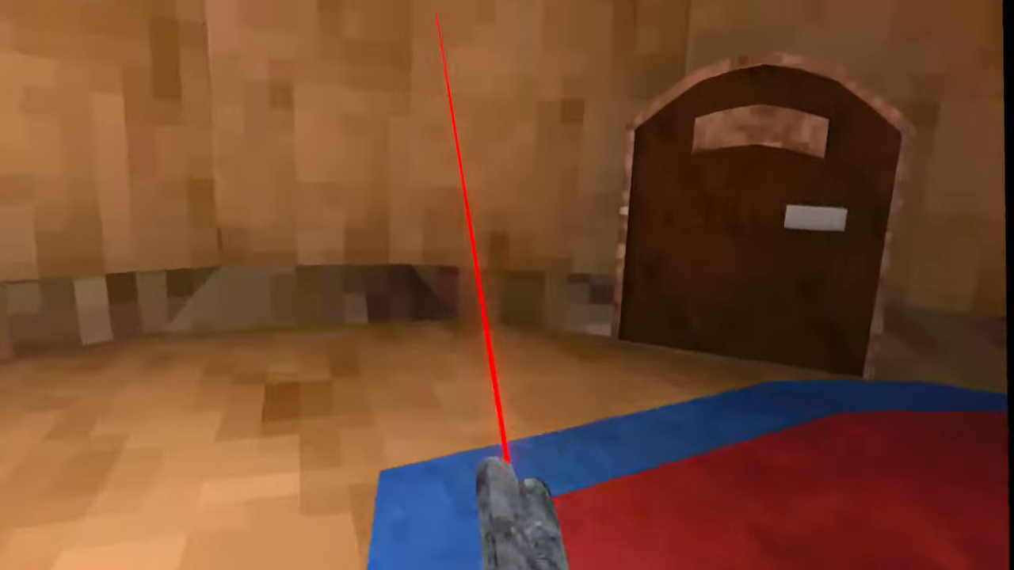
mouse_move(507, 285)
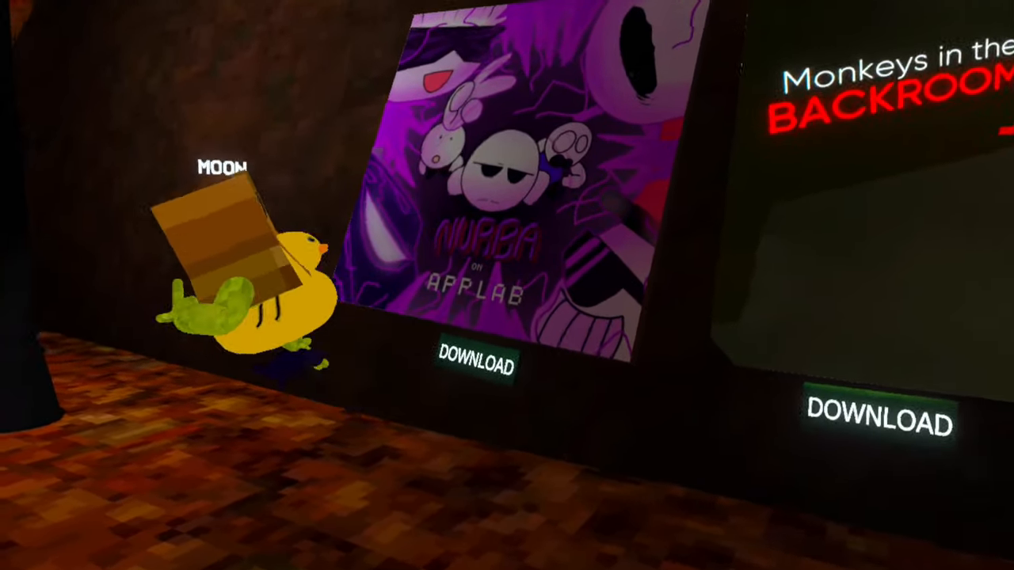
mouse_move(507, 285)
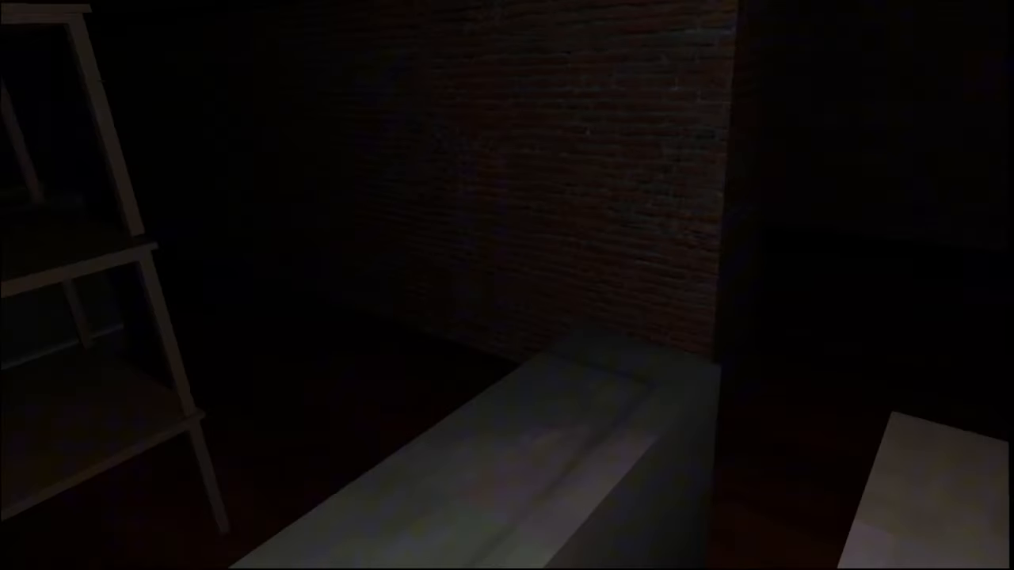
mouse_move(507, 285)
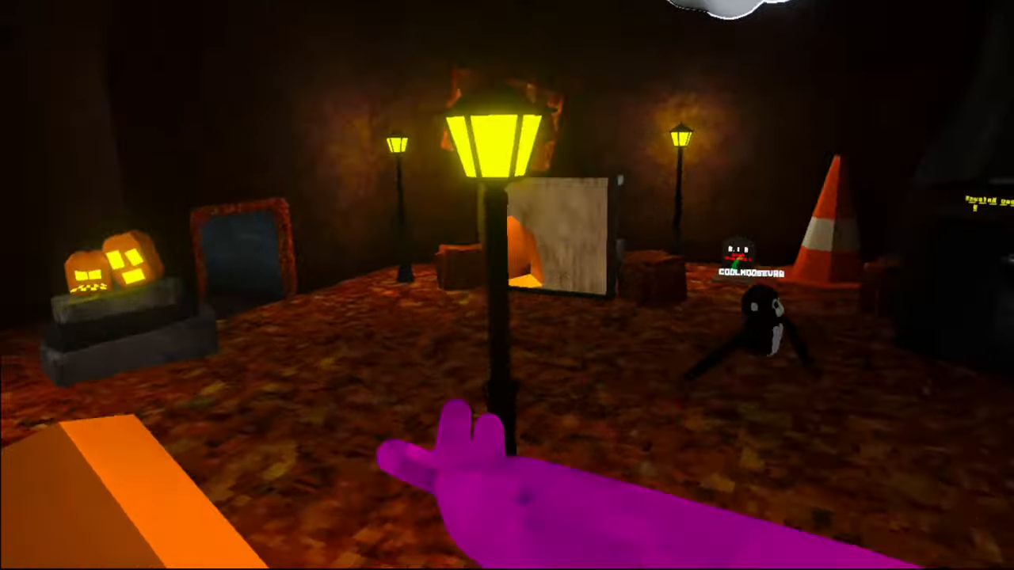
mouse_move(507, 285)
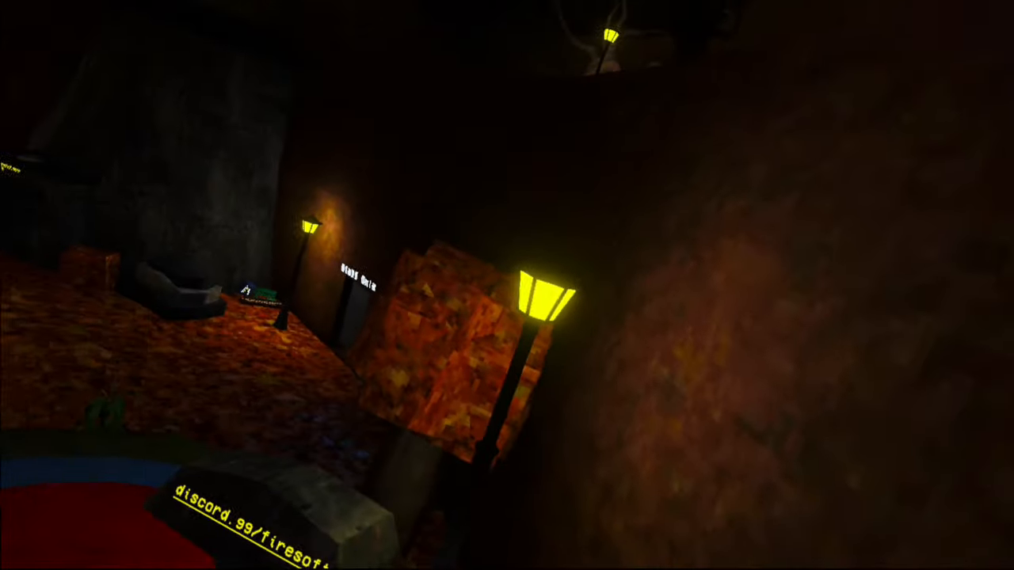
mouse_move(507, 285)
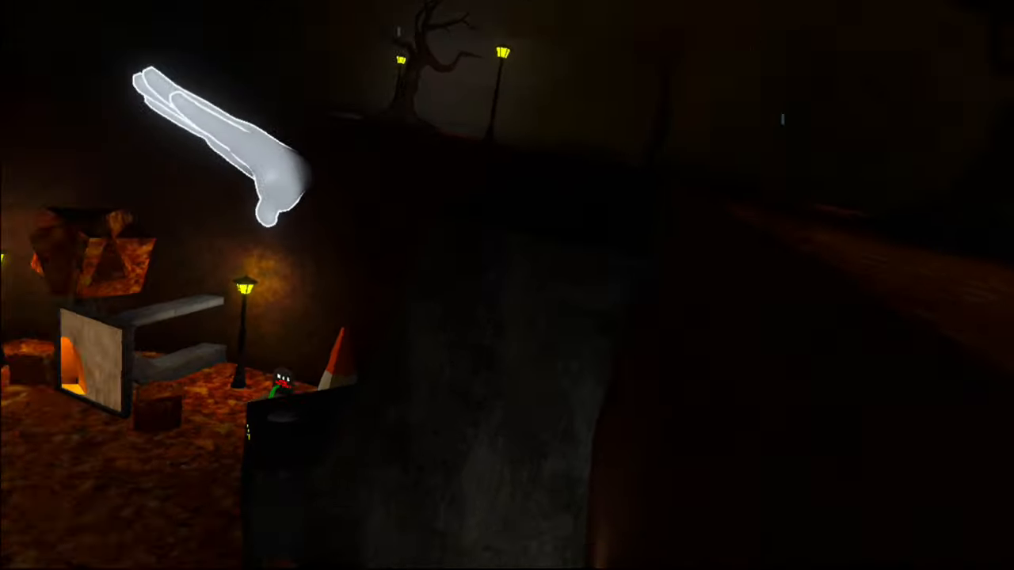